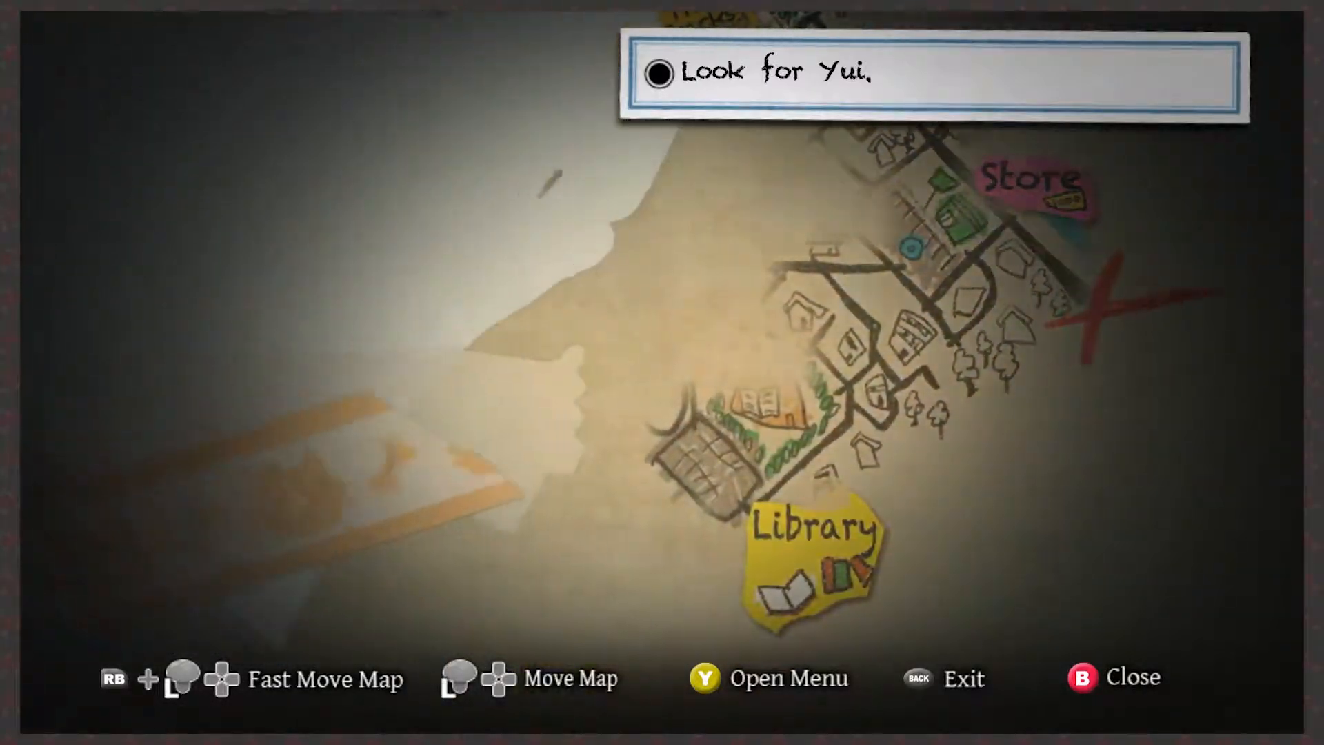
{"action": "key", "text": "Y"}
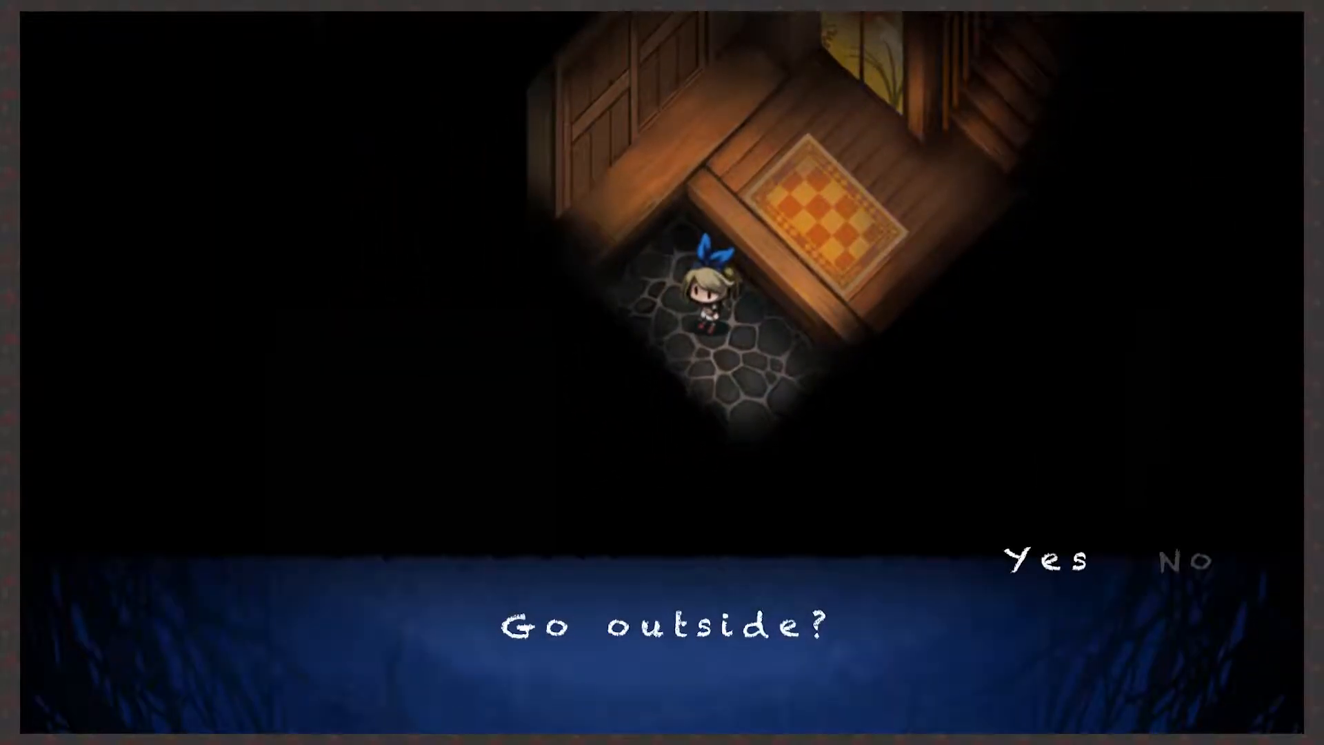
{"action": "left_click", "coordinate": [1046, 561]}
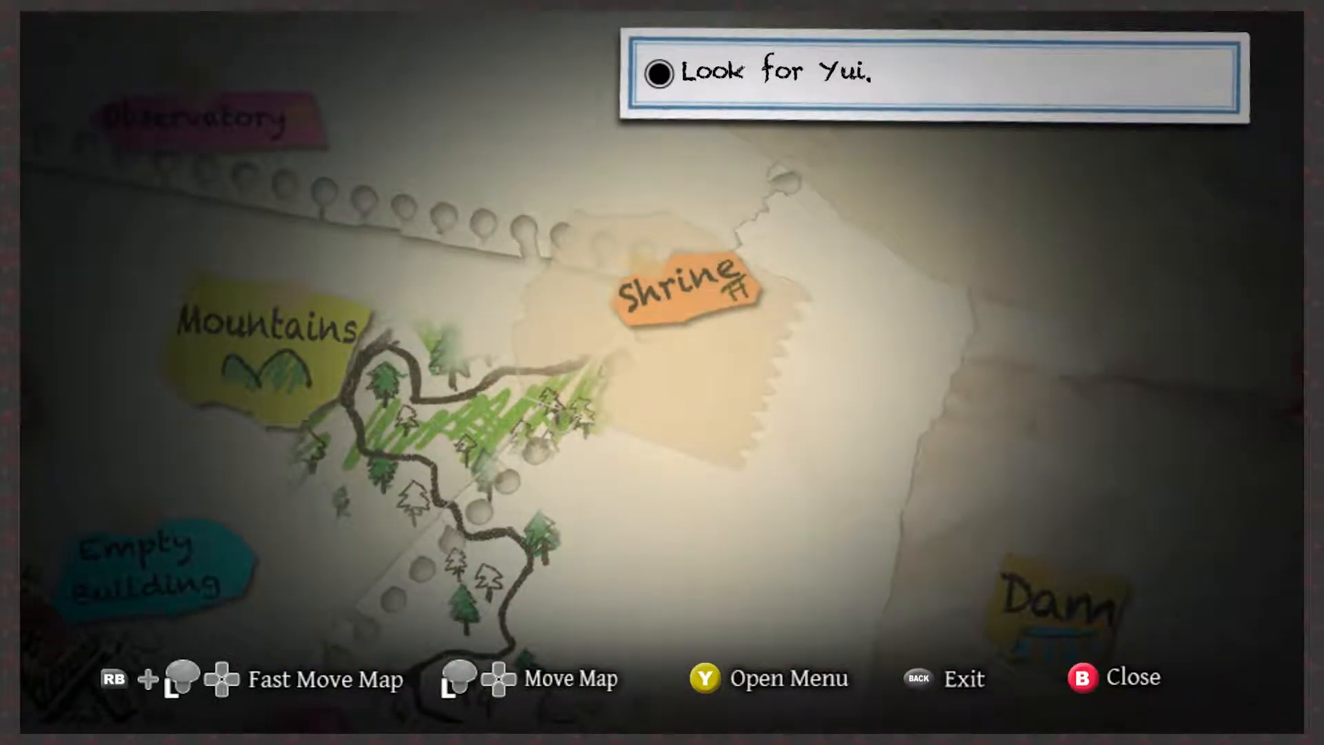
{"action": "key", "text": "b"}
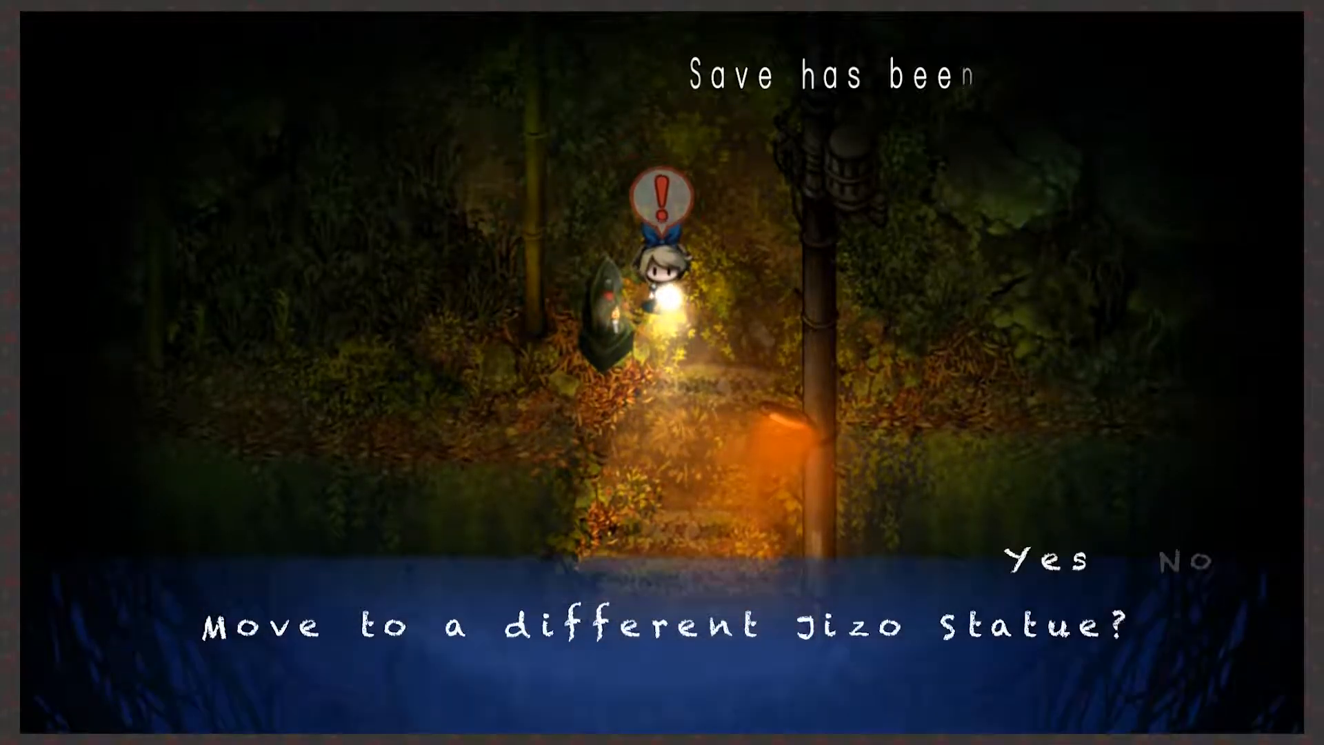
{"action": "left_click", "coordinate": [1046, 560]}
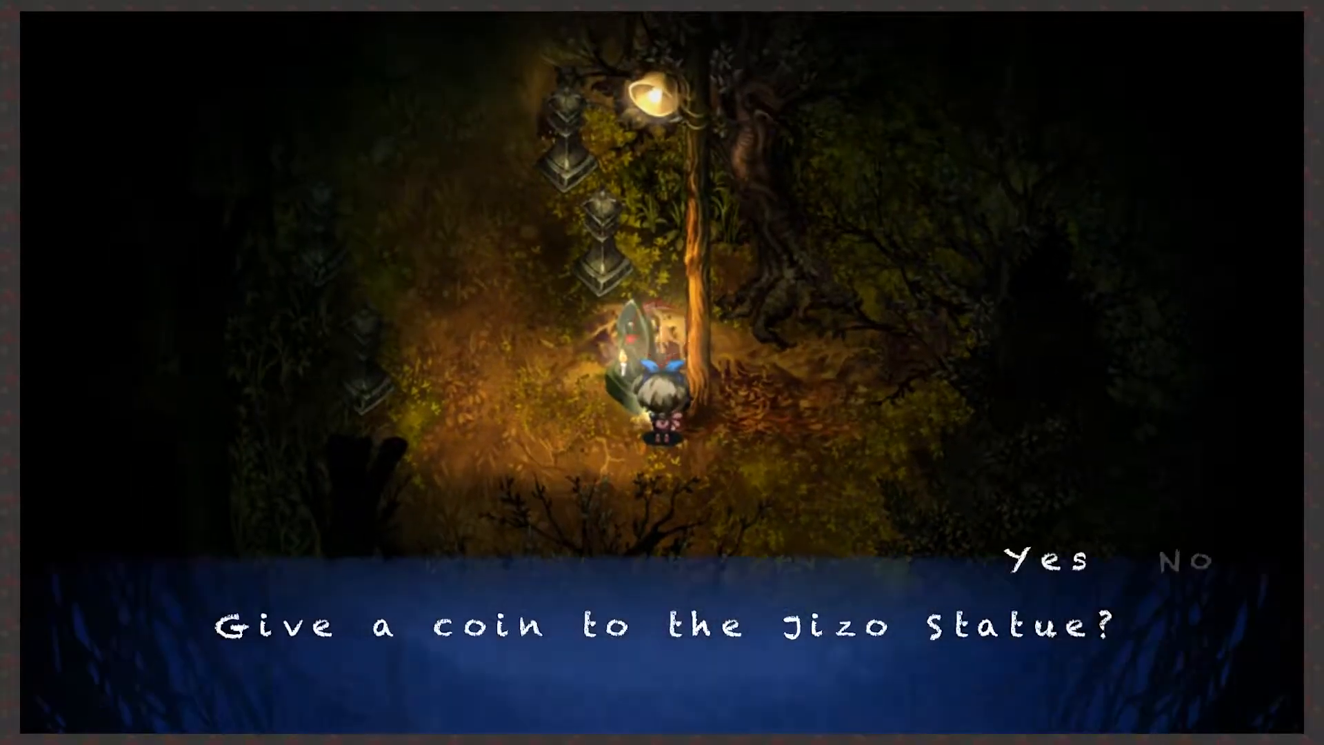
{"action": "left_click", "coordinate": [1041, 560]}
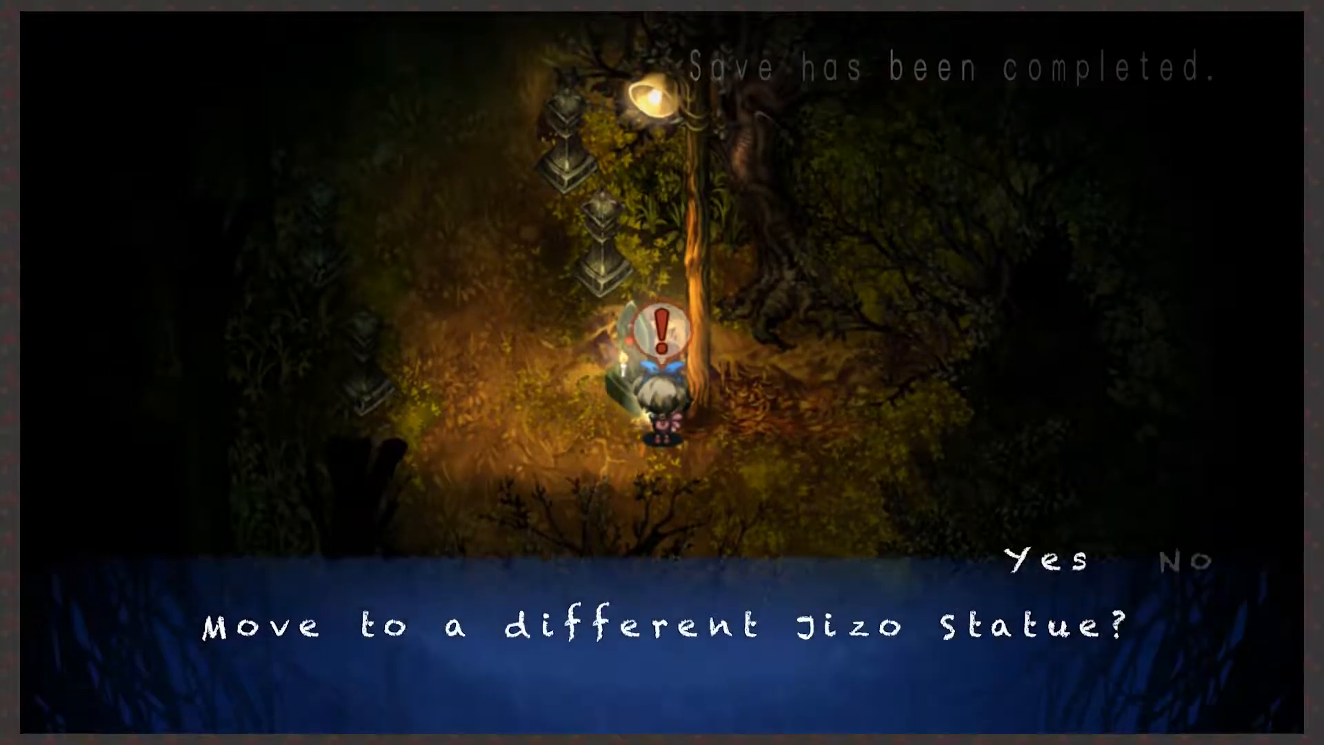
{"action": "left_click", "coordinate": [1045, 561]}
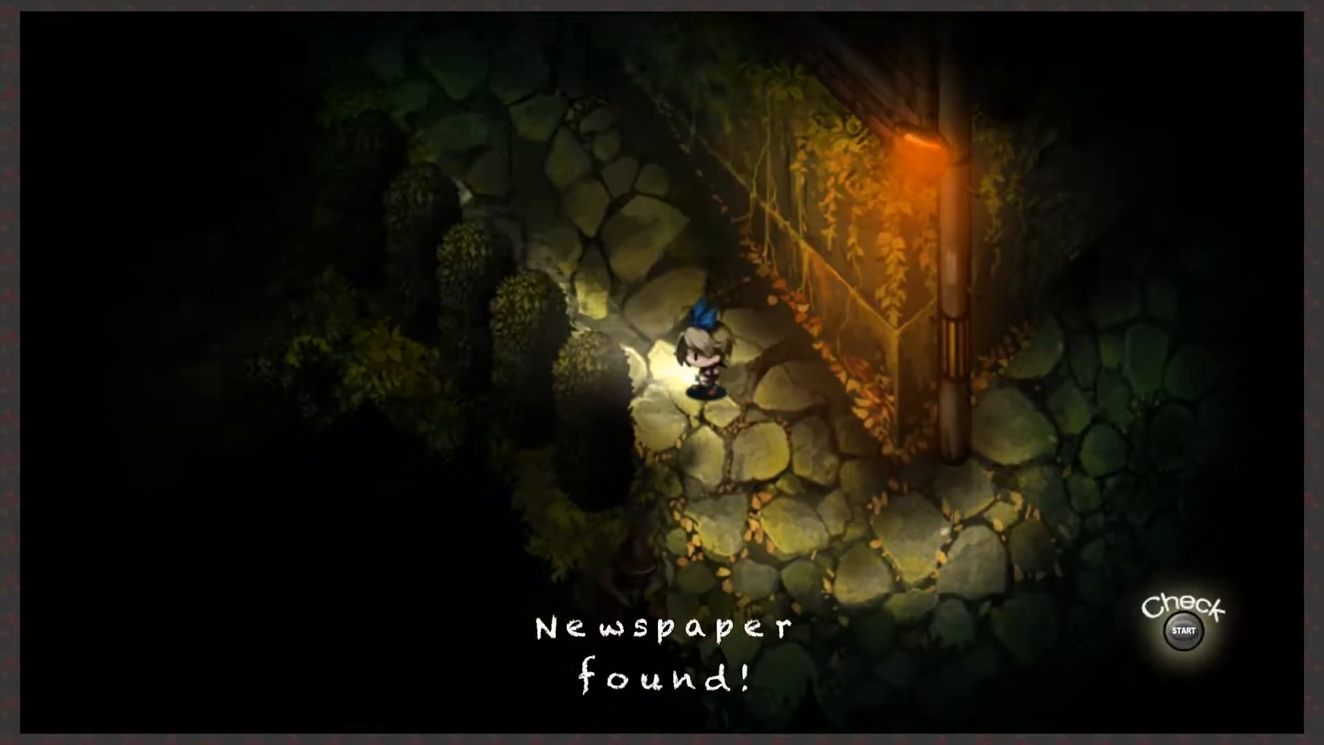
{"action": "key", "text": "start"}
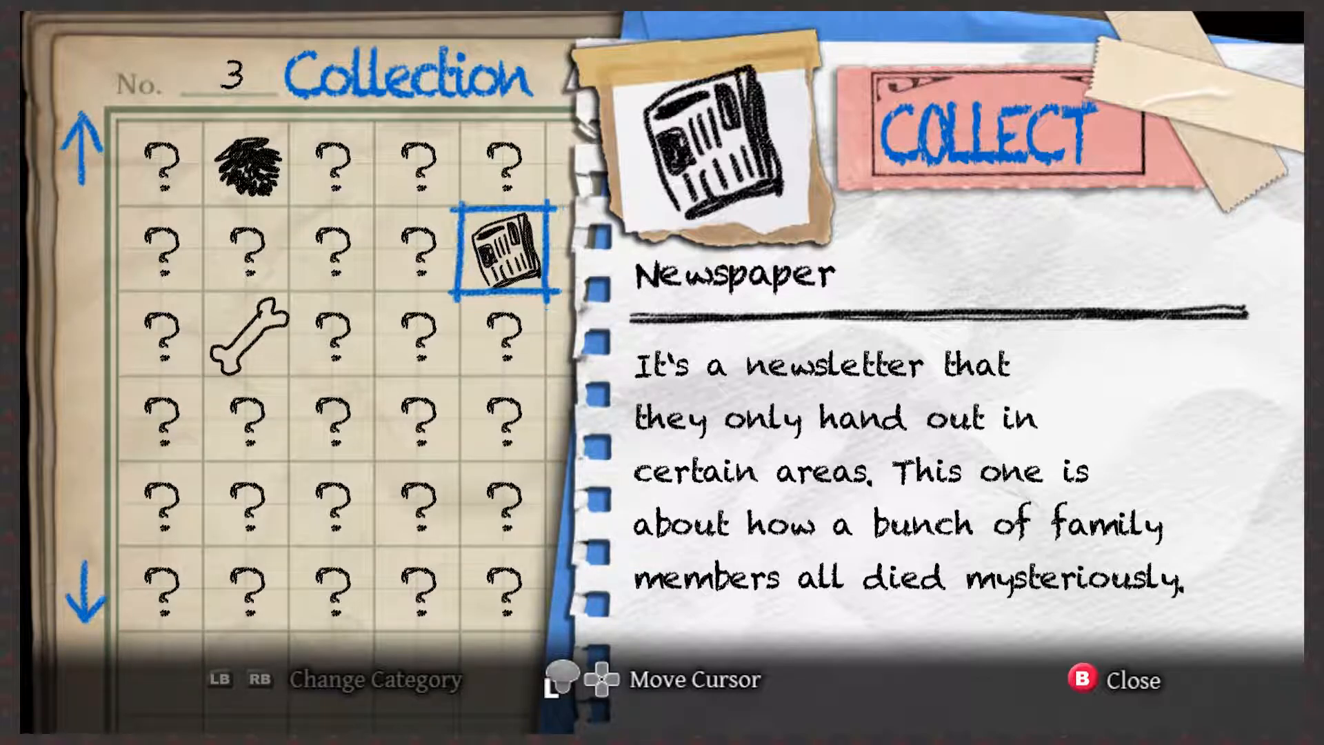
{"action": "key", "text": "b"}
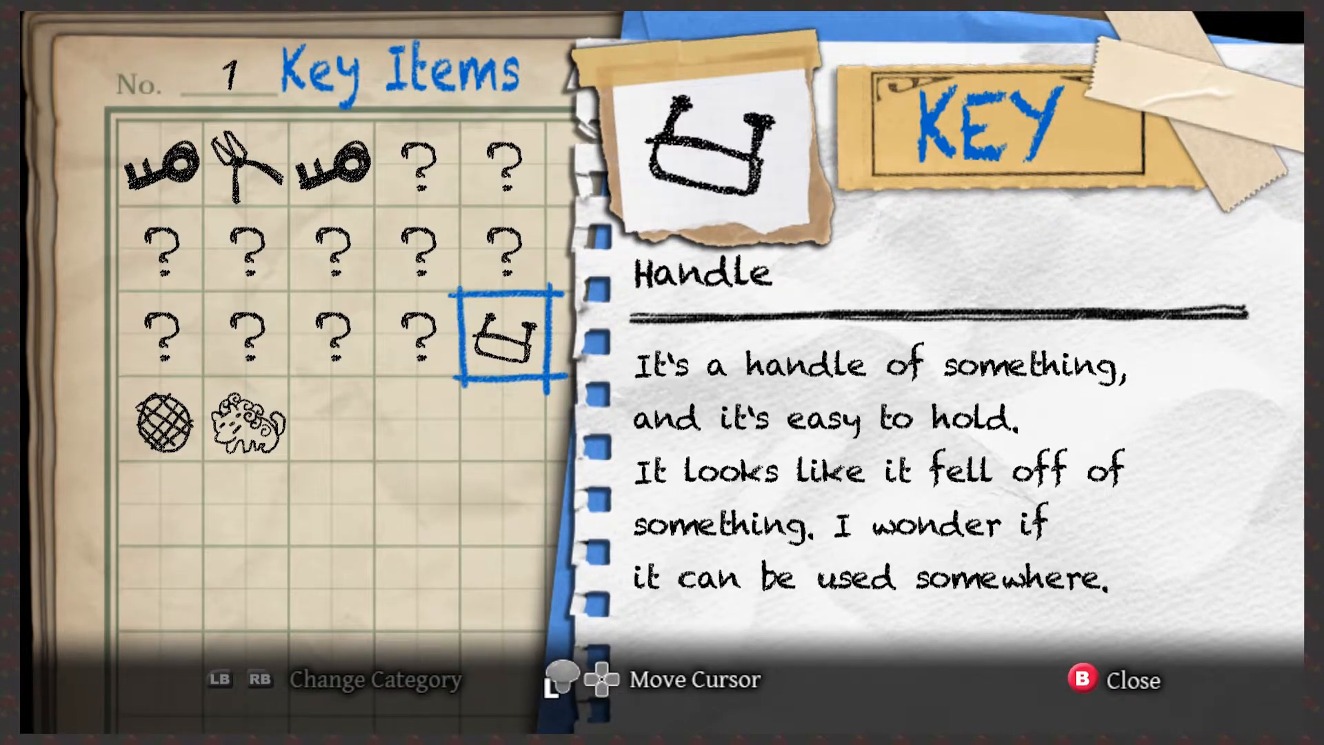
{"action": "key", "text": "b"}
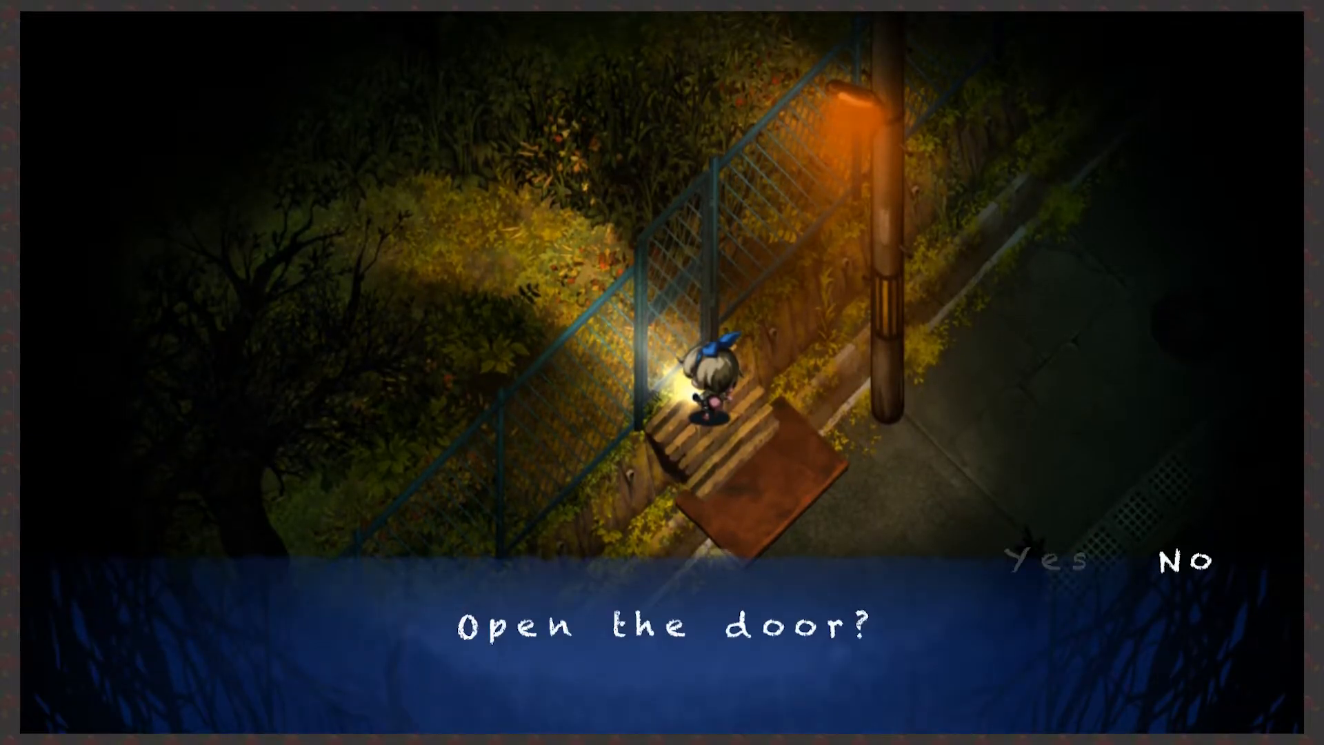
{"action": "left_click", "coordinate": [1049, 561]}
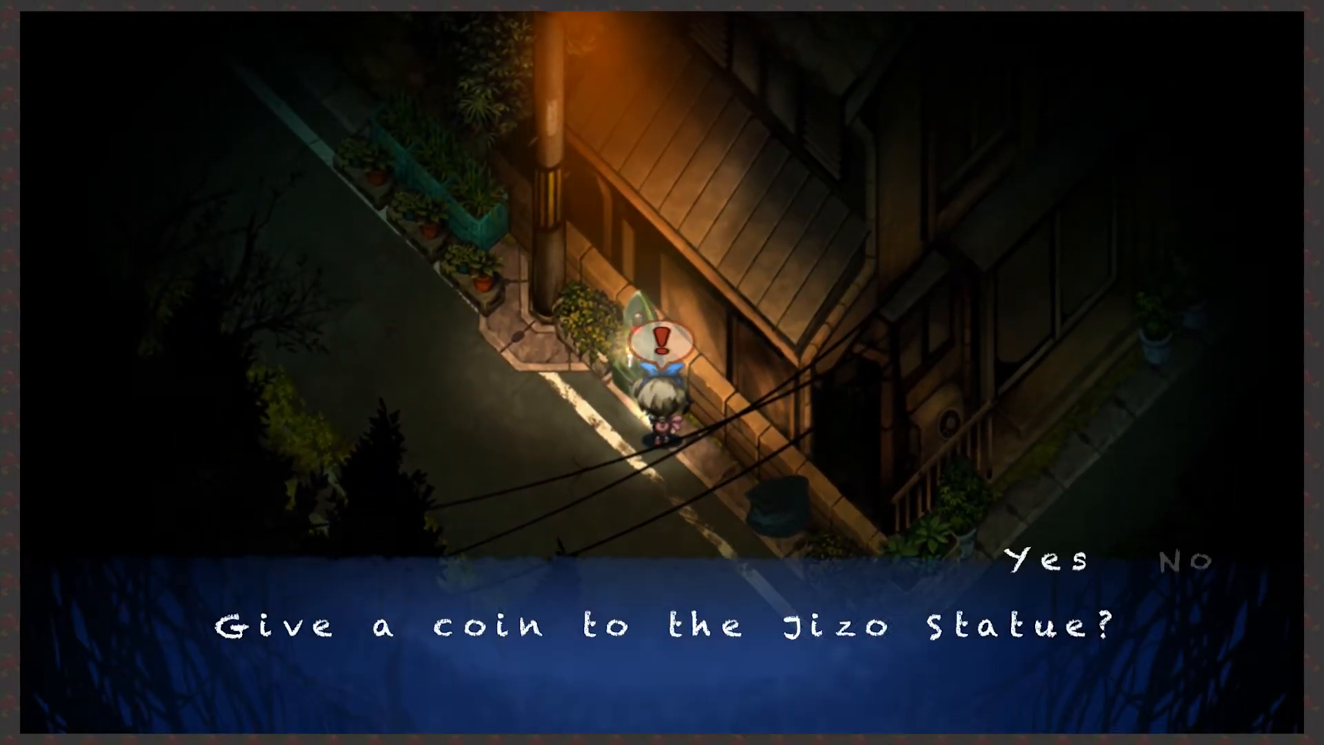
{"action": "left_click", "coordinate": [1041, 562]}
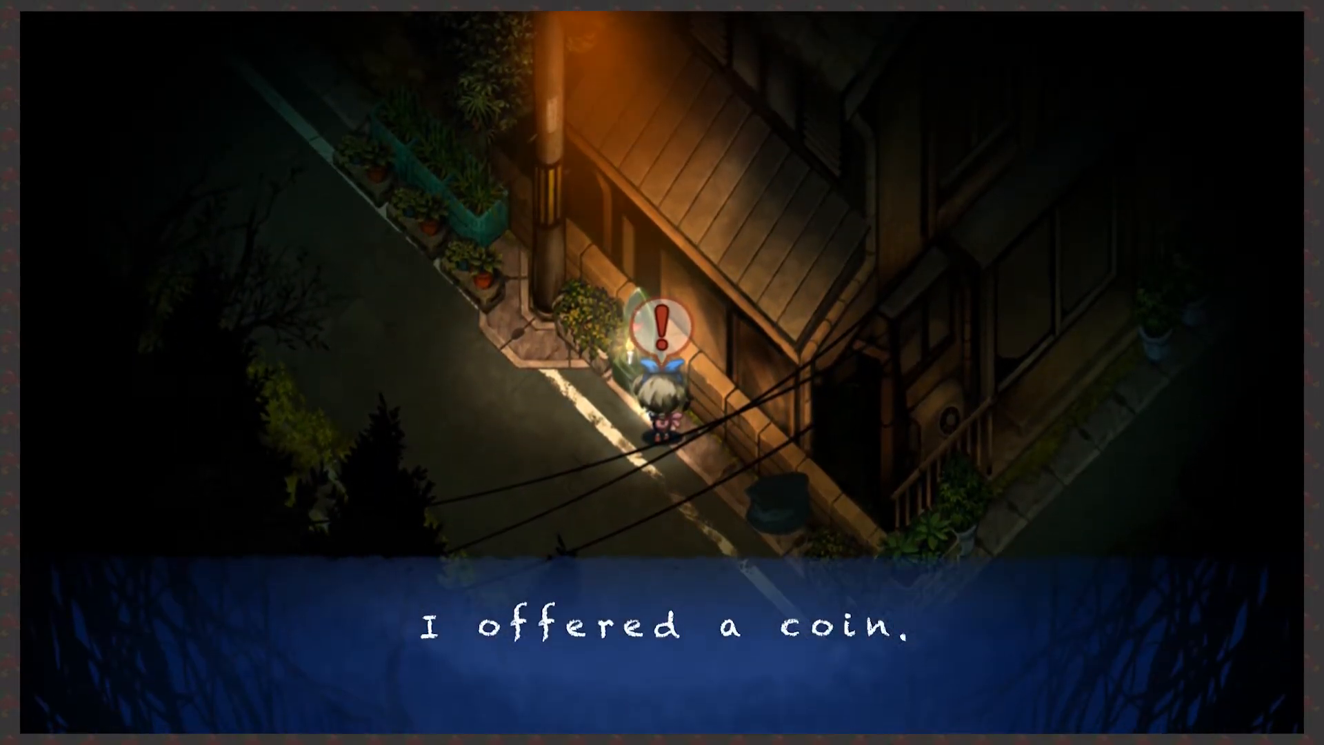